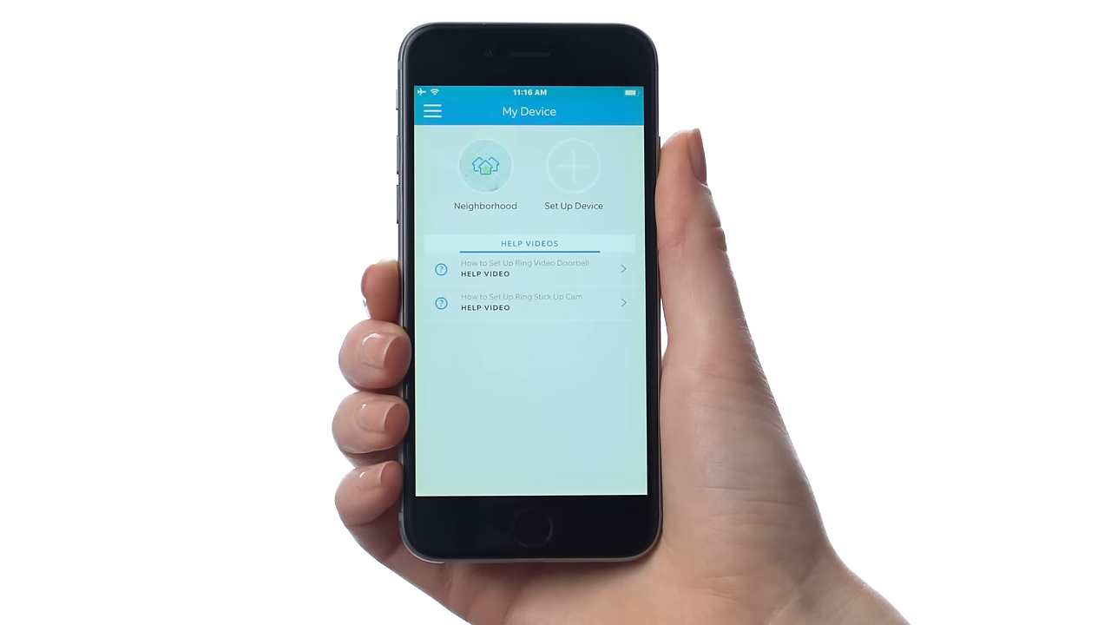
Start Set Up Device to show the list of Ring devices available for setup
{"action": "left_click", "coordinate": [572, 166]}
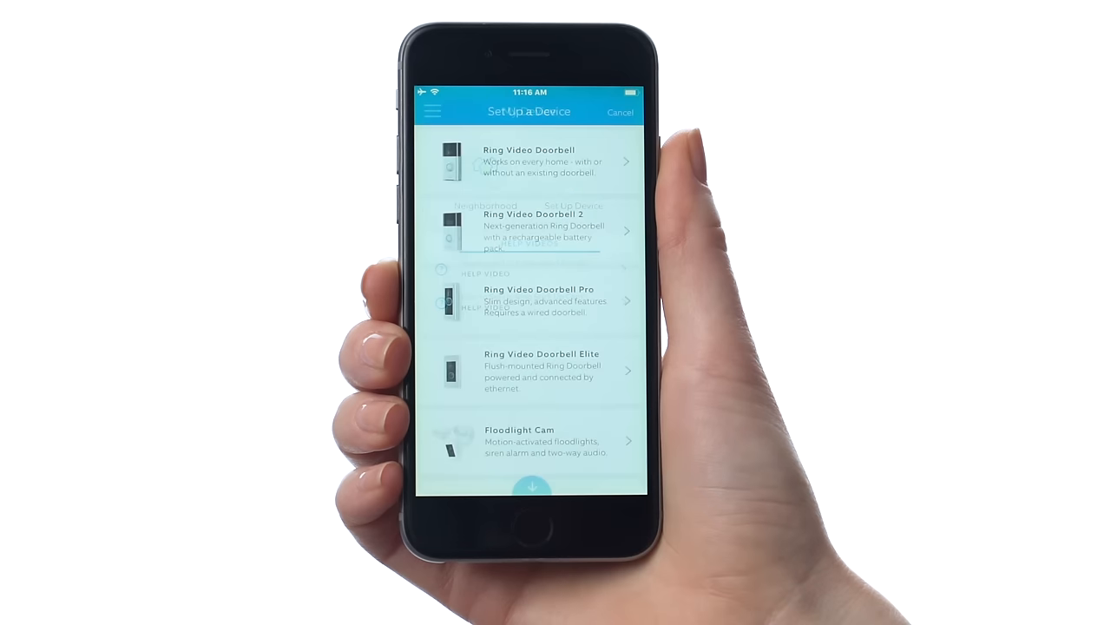
{"action": "left_click", "coordinate": [530, 300]}
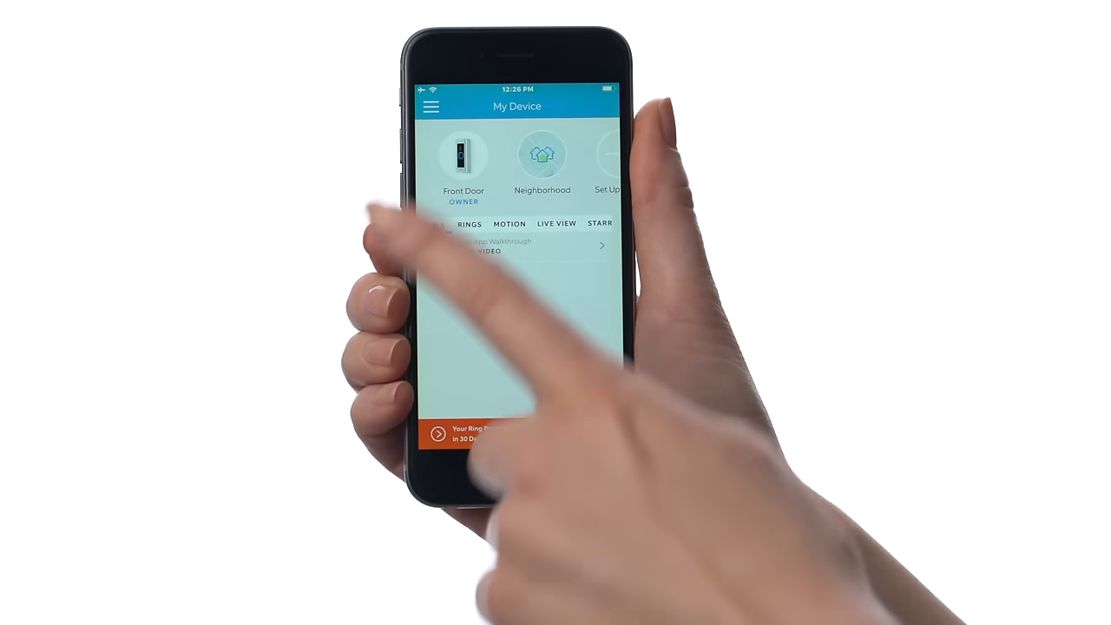
Set the Front Door doorbell's kit Doorbell Type to None and save it
{"action": "left_click", "coordinate": [464, 160]}
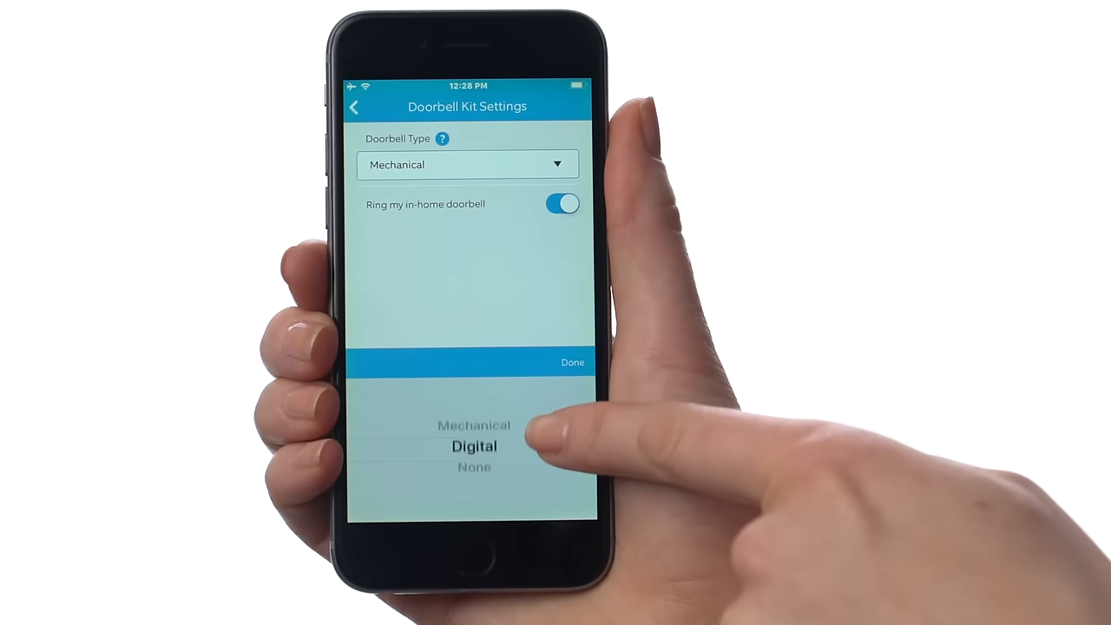
{"action": "left_click", "coordinate": [476, 467]}
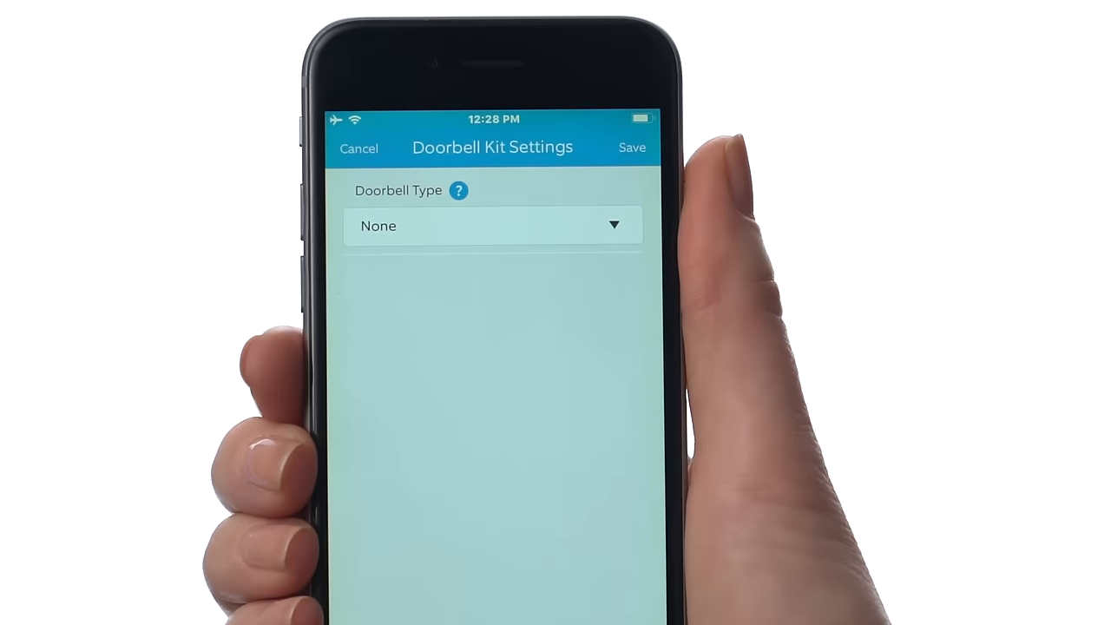
{"action": "left_click", "coordinate": [358, 148]}
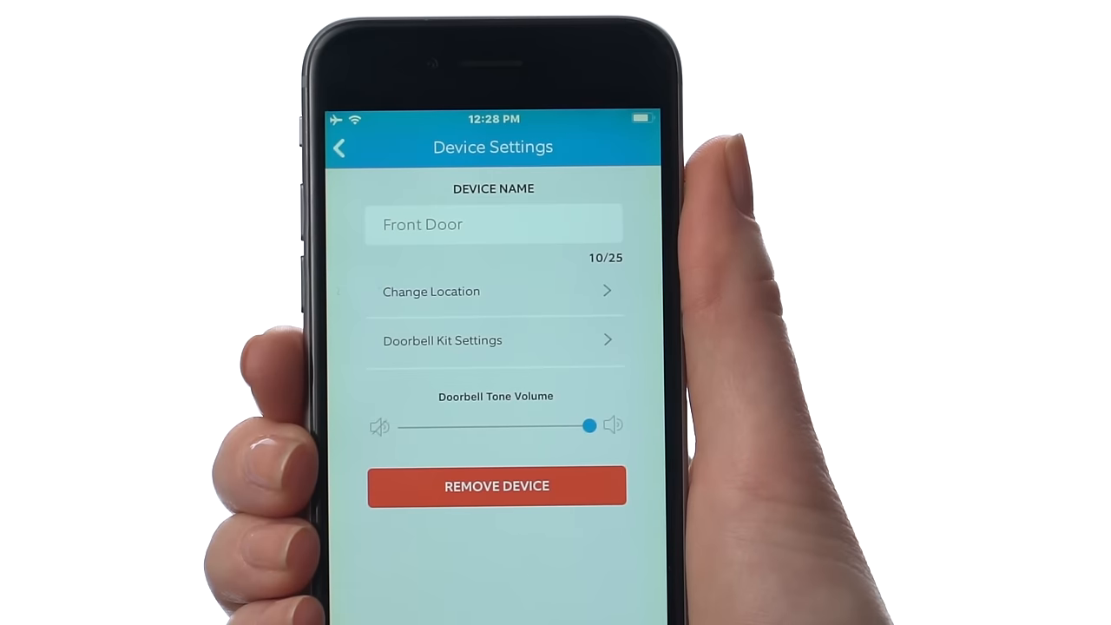